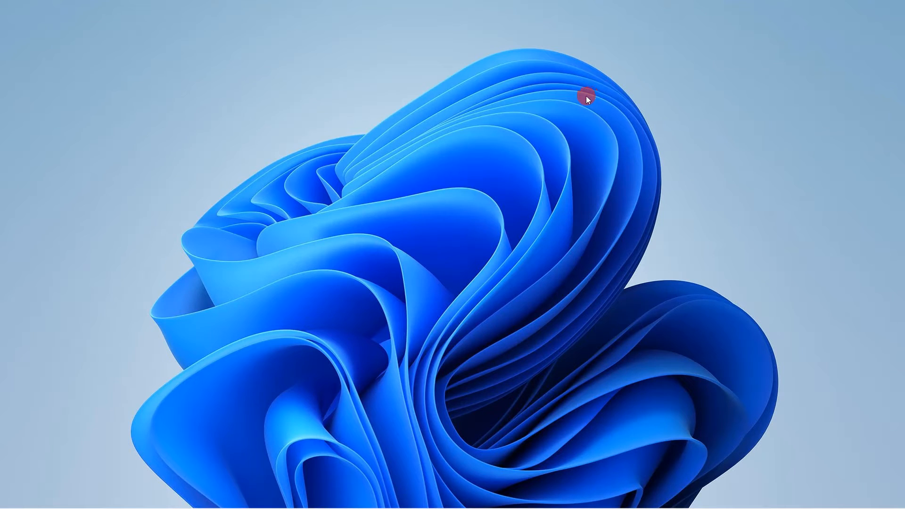
mouse_move(577, 104)
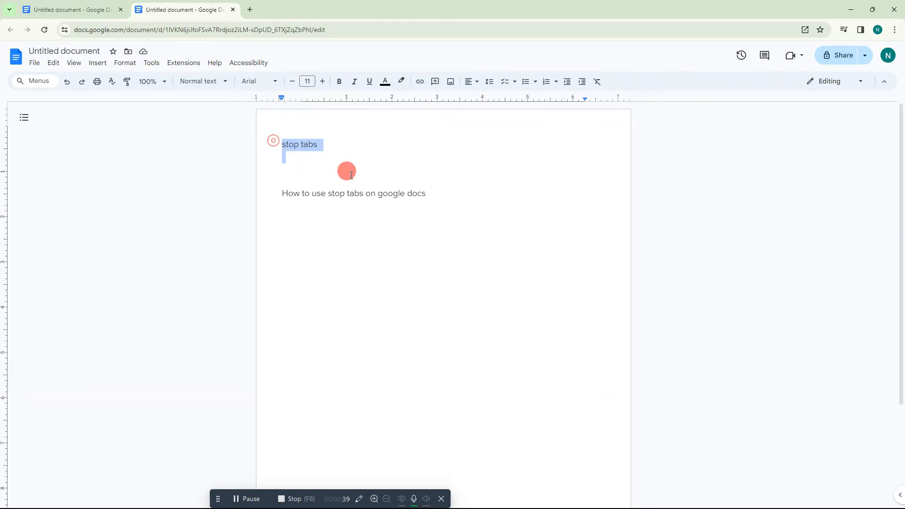
- Place the cursor below the tutorial line and select all text for the 3-inch tab stop
left_click(302, 217)
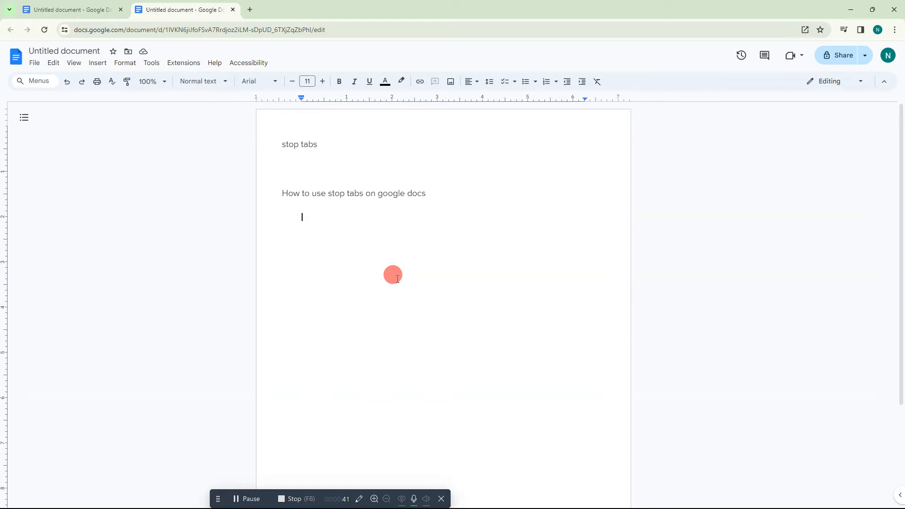
key("ctrl+a")
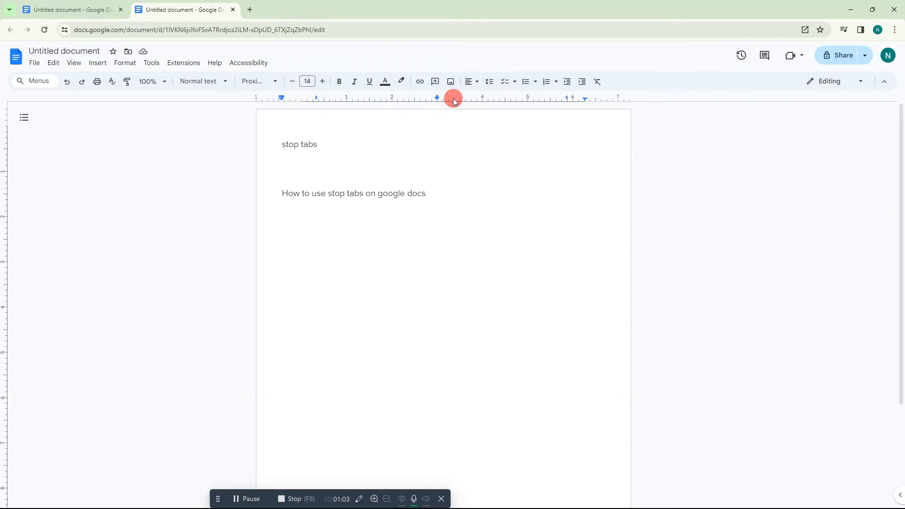
- Work on the ruler and select the word 'stop' to remove the 3-inch tab stop
left_click(74, 63)
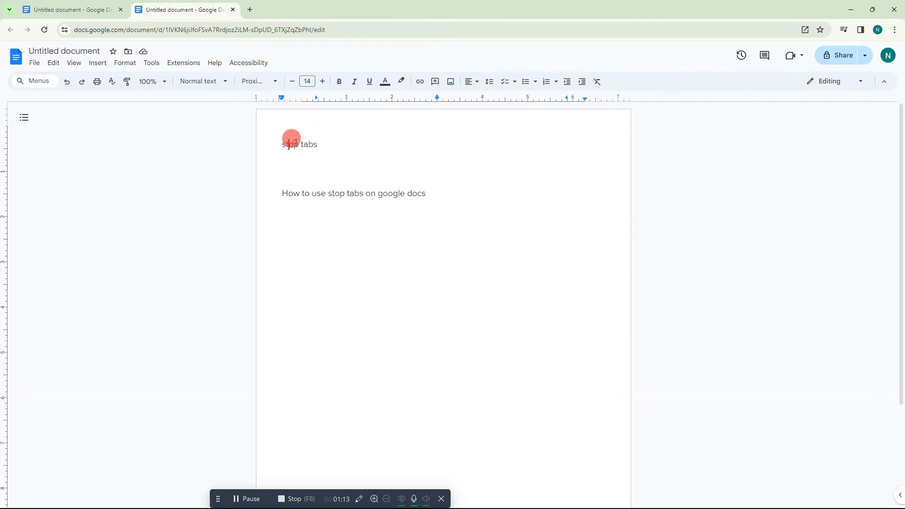
double_click(309, 145)
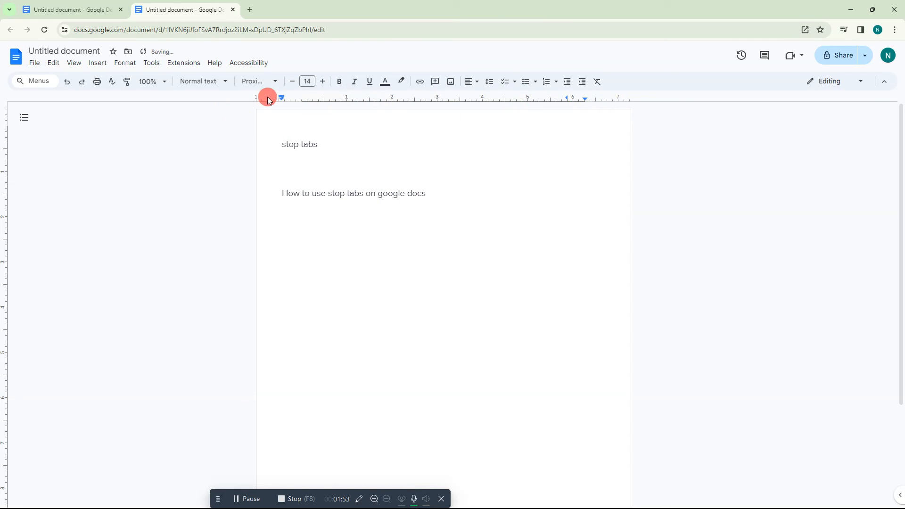
left_click_drag(281, 98, 255, 97)
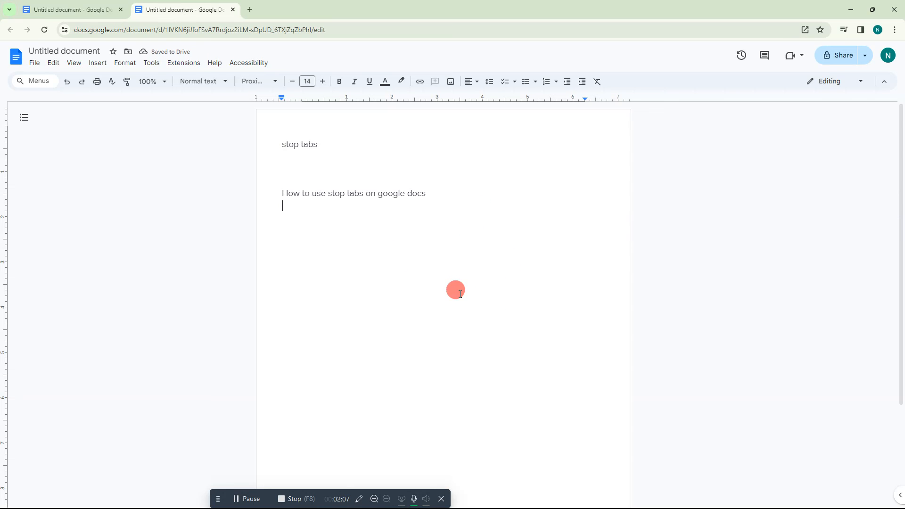
mouse_move(431, 272)
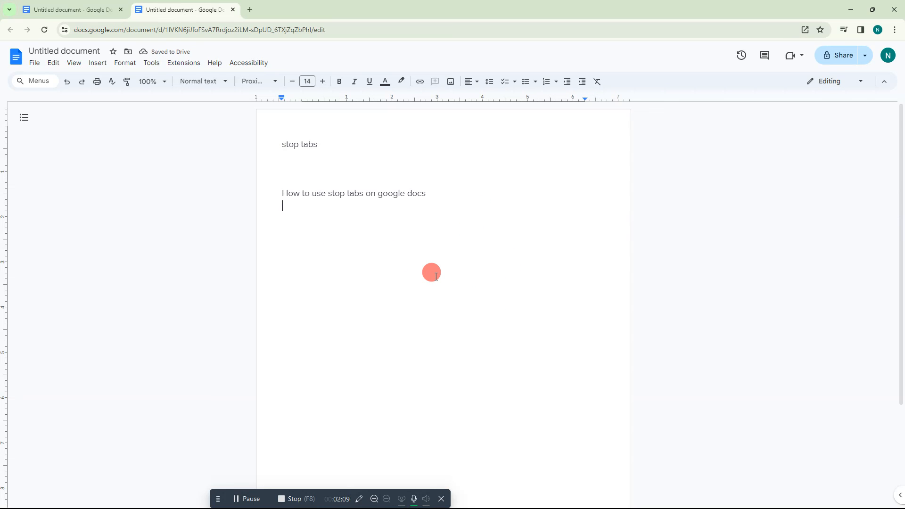